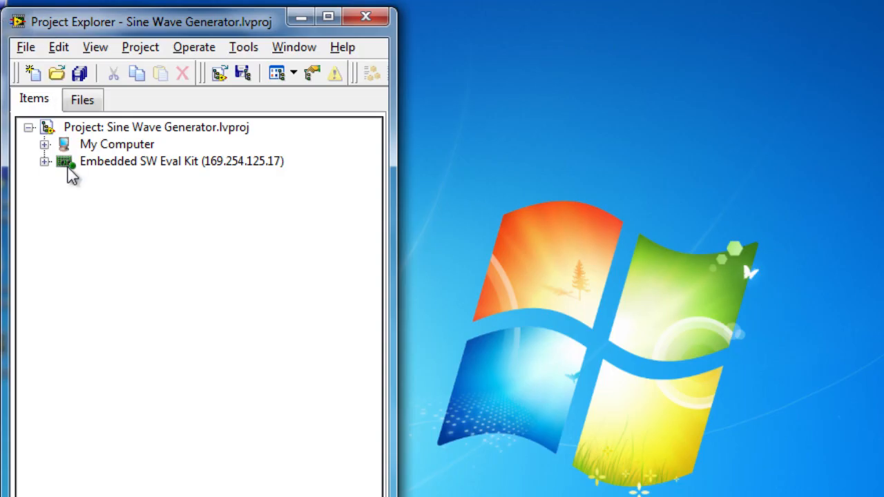
# Step: Open Sine Wave - RT uProcessor.vi from the expanded Embedded SW Eval Kit target
pyautogui.click(45, 161)
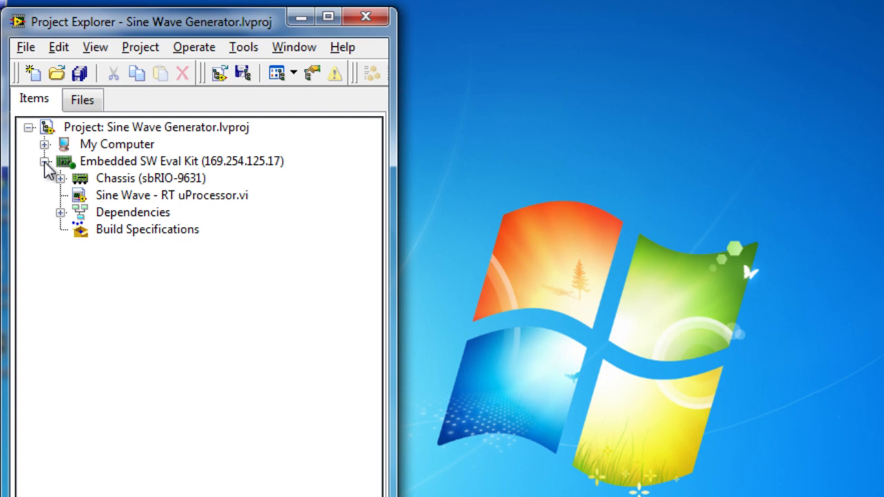
pyautogui.click(171, 194)
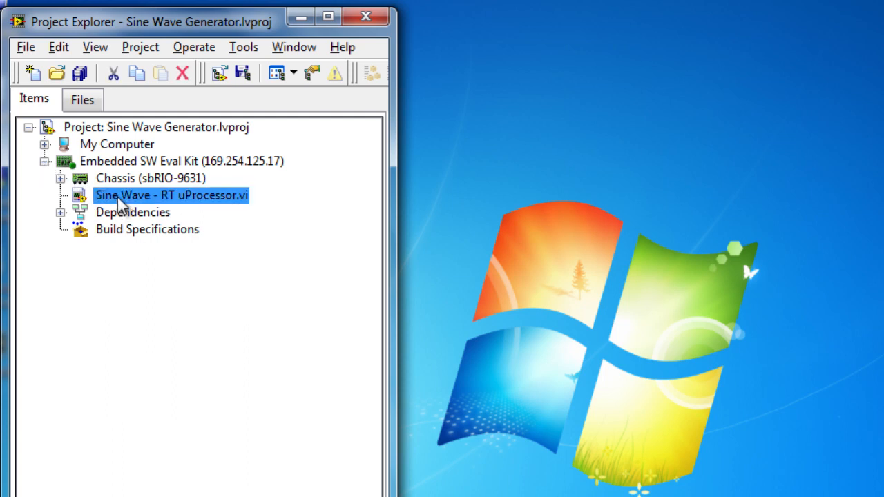
pyautogui.moveTo(278, 172)
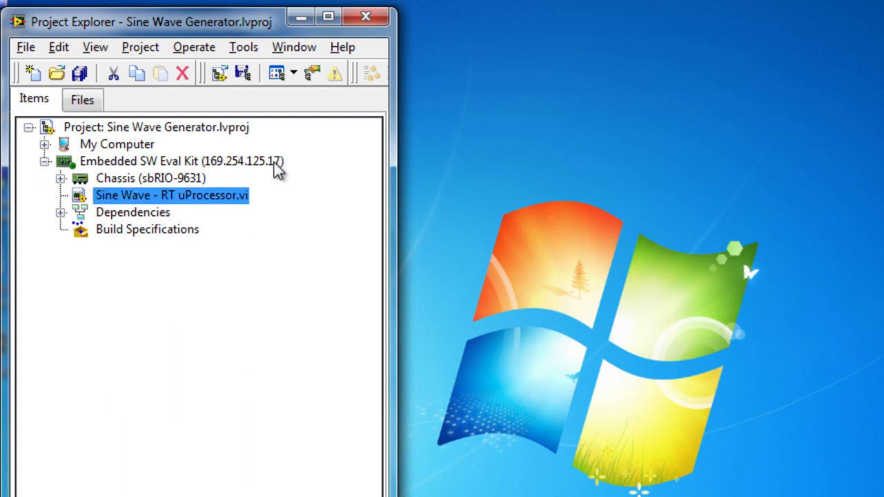
pyautogui.doubleClick(171, 195)
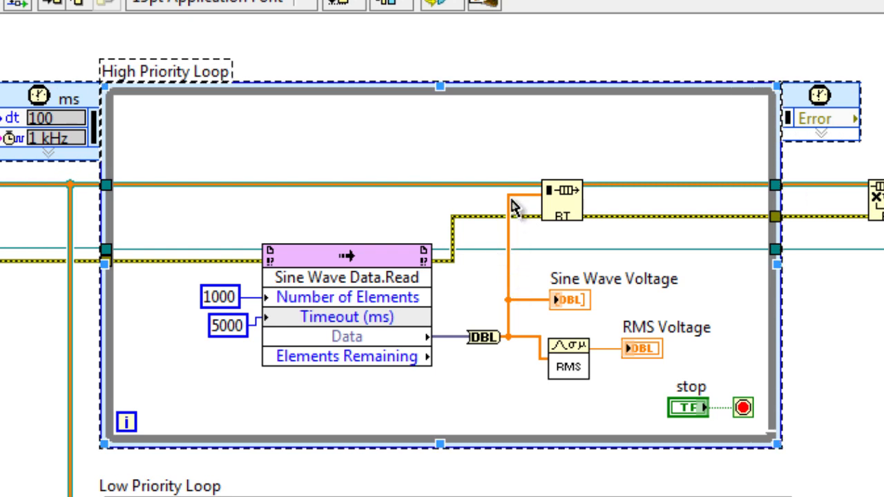
# Step: Scroll the block diagram down past the High Priority Loop to the Low Priority Loop
pyautogui.scroll(-3)
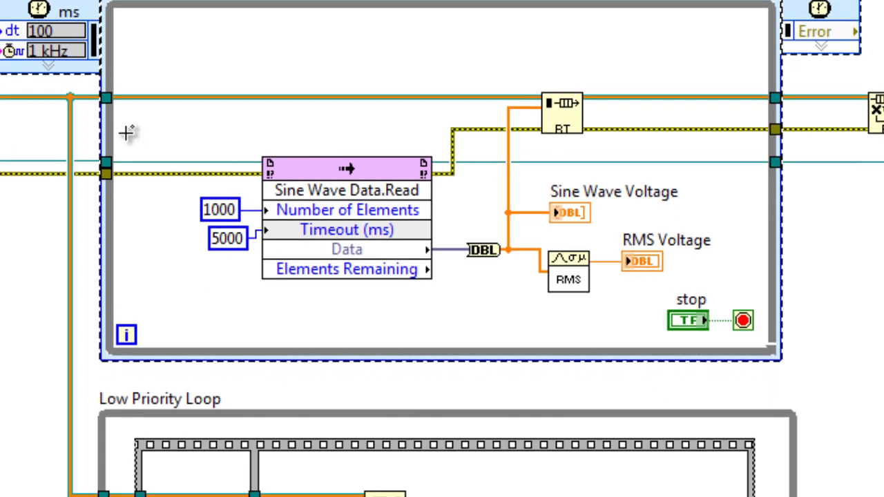
pyautogui.scroll(-3)
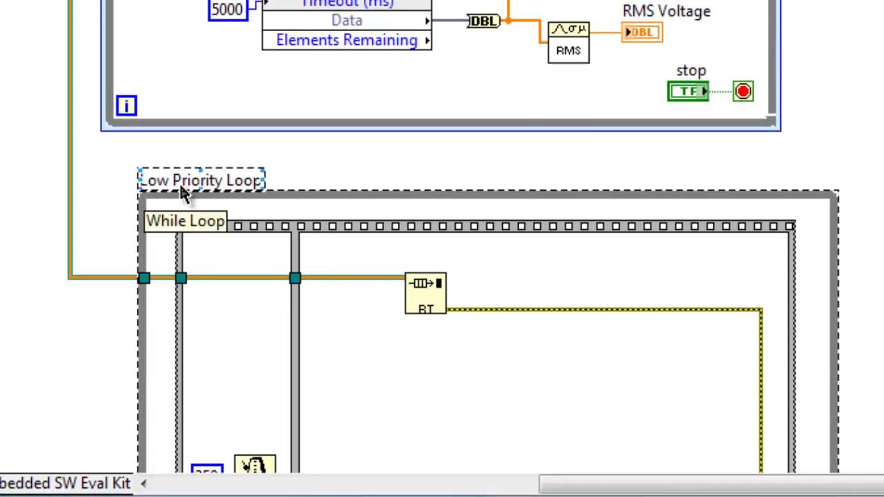
pyautogui.scroll(-3)
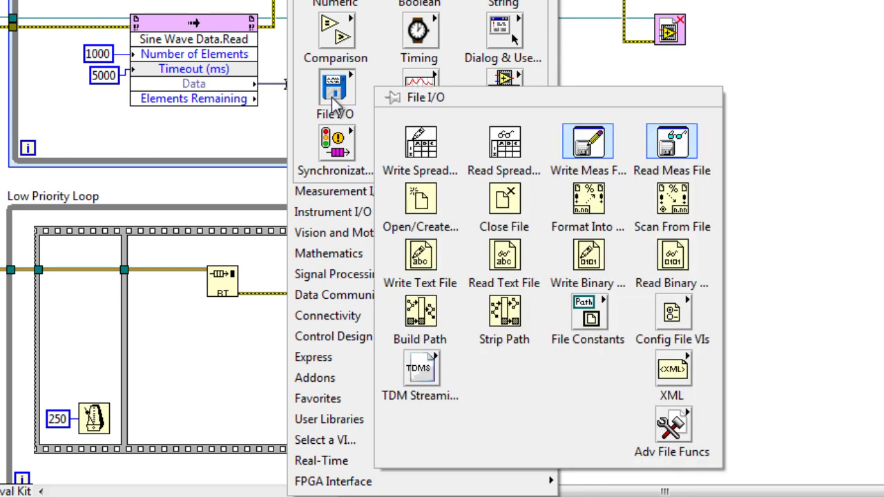
pyautogui.moveTo(392, 105)
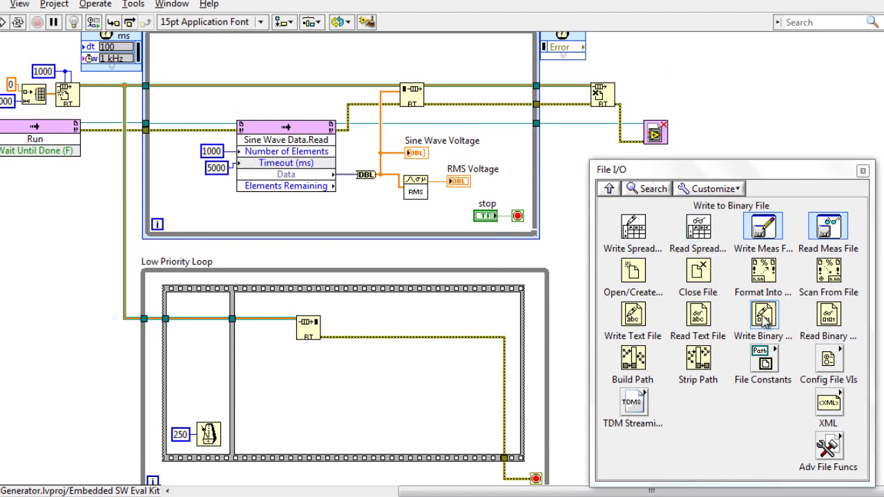
# Step: Pick up the Write to Binary File function from the pinned File I/O palette
pyautogui.click(346, 368)
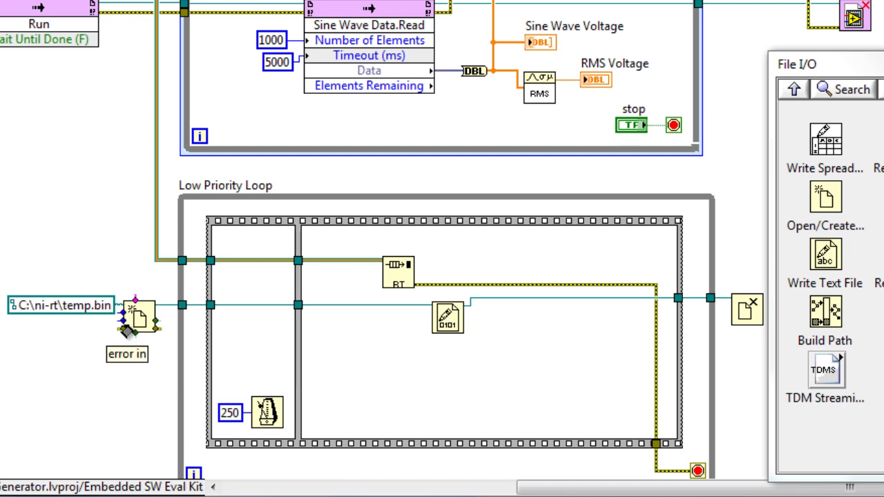
# Step: Give Open/Create/Replace File an operation constant set to replace or create for C:\ni-rt\temp.bin
pyautogui.rightClick(138, 317)
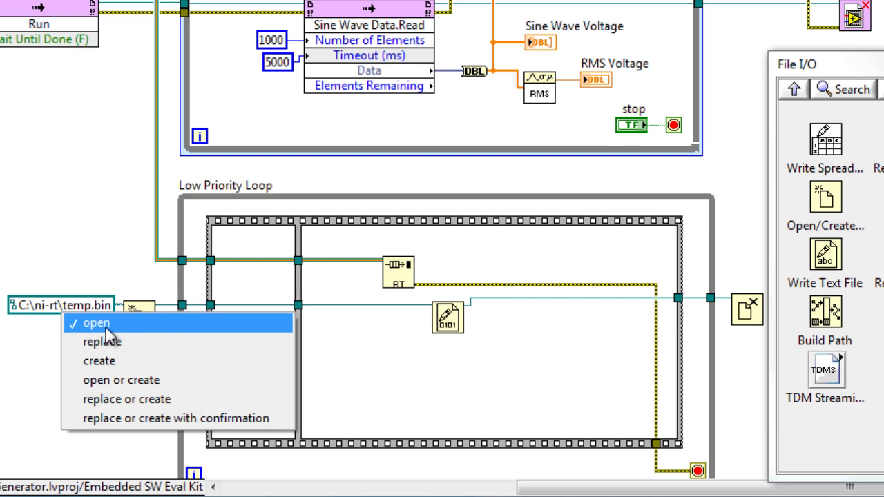
pyautogui.click(127, 398)
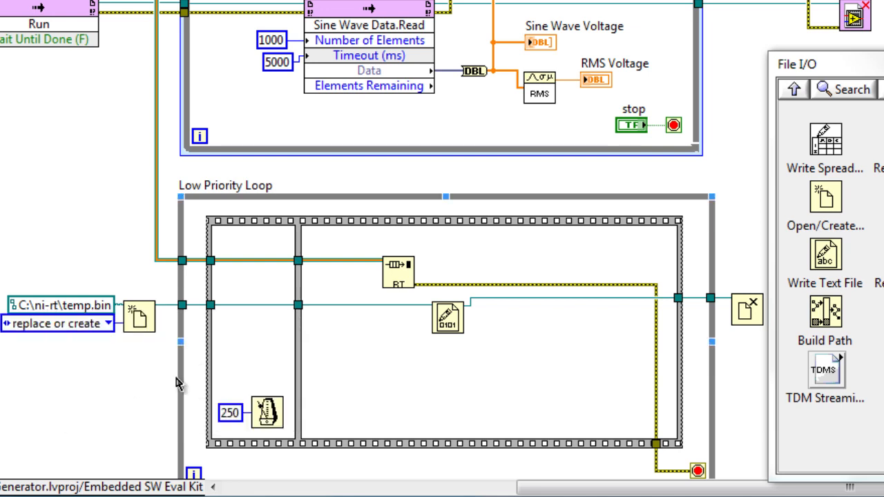
pyautogui.moveTo(155, 325)
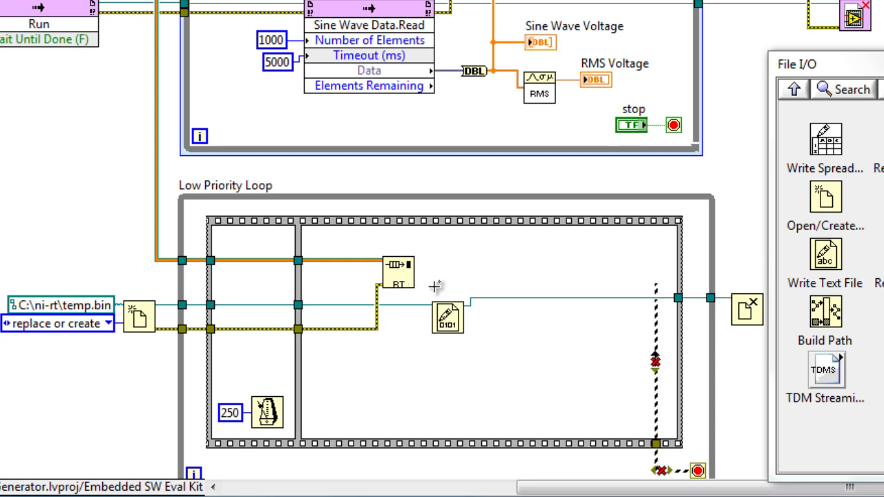
pyautogui.moveTo(462, 320)
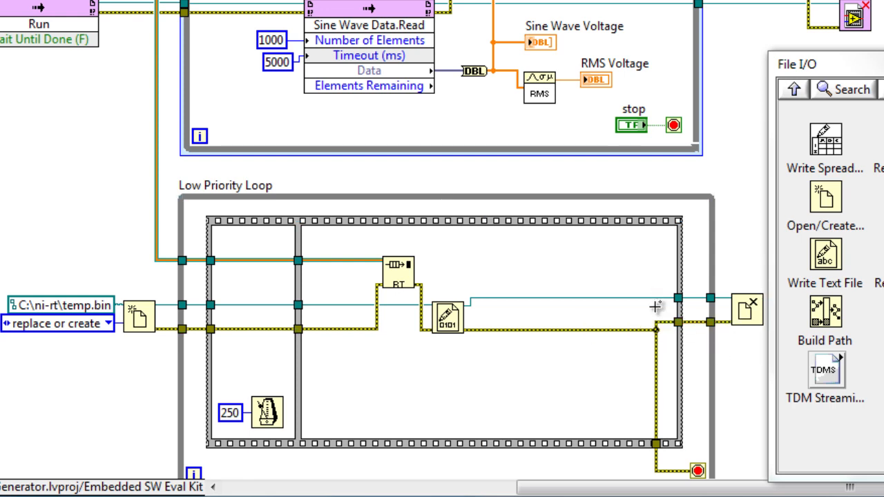
pyautogui.moveTo(529, 248)
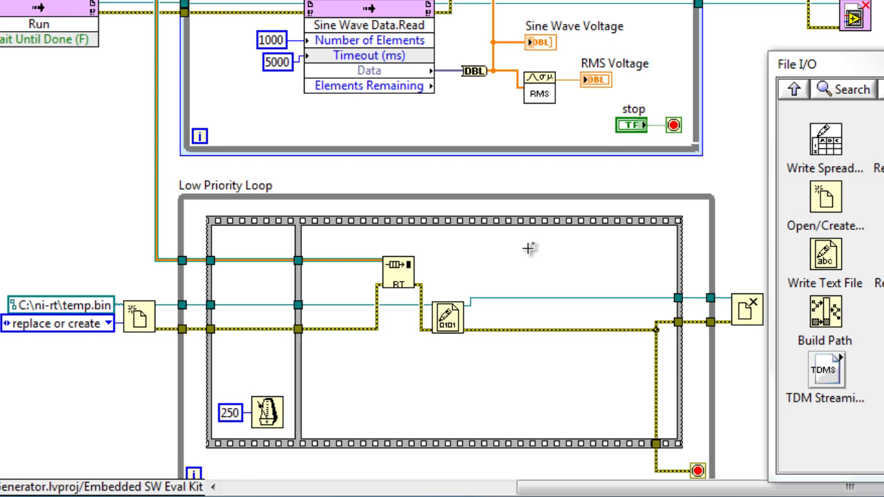
pyautogui.moveTo(453, 259)
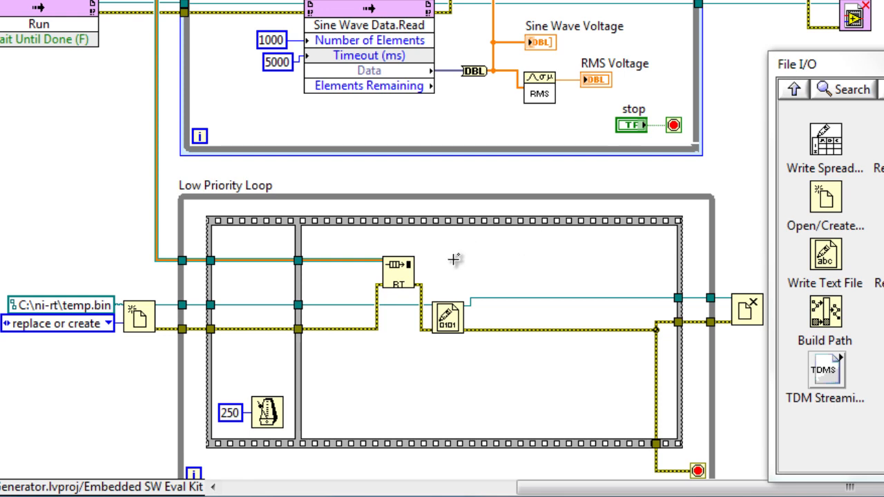
pyautogui.moveTo(412, 265)
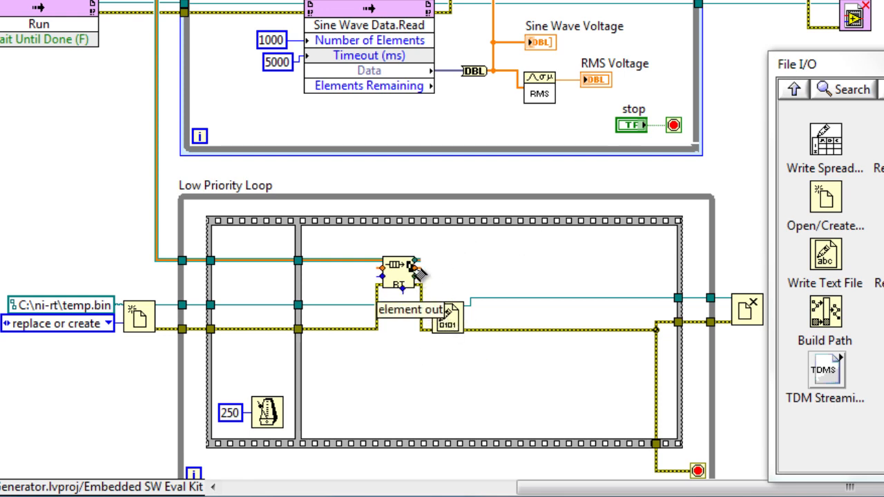